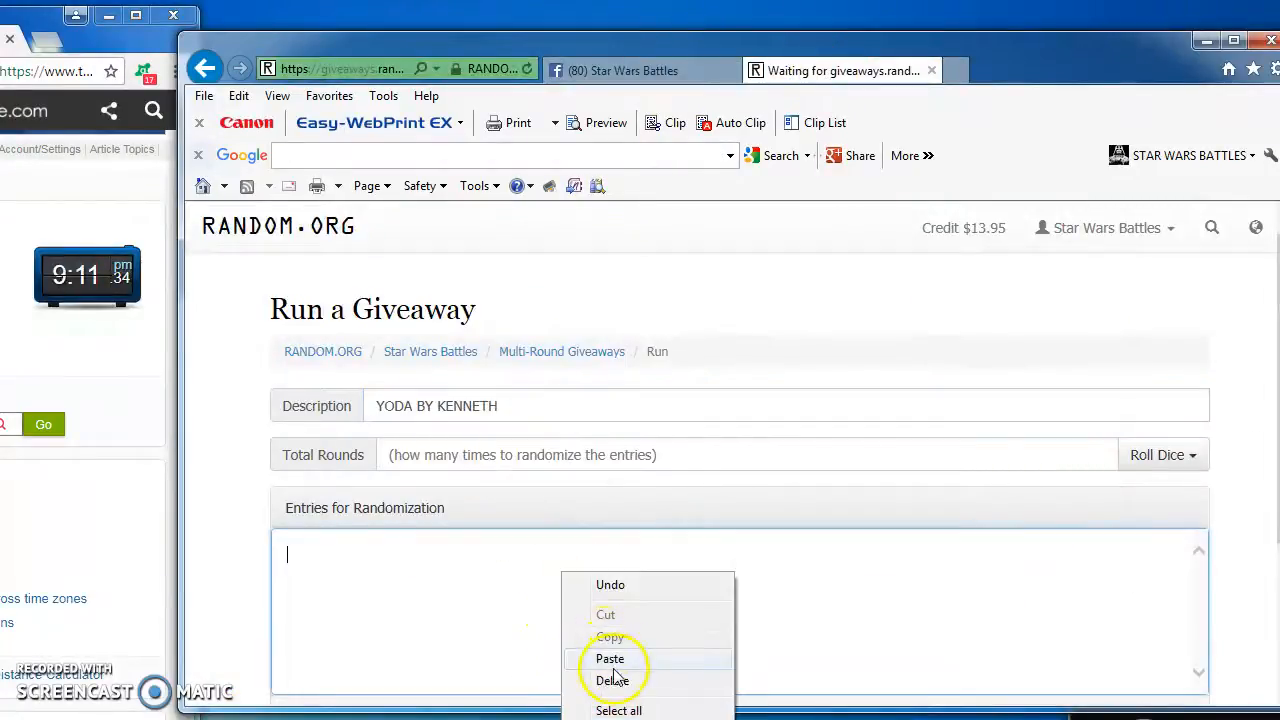
# Paste the ten entries into YODA BY KENNETH and accept a dice roll of 8 total rounds.
pyautogui.click(610, 658)
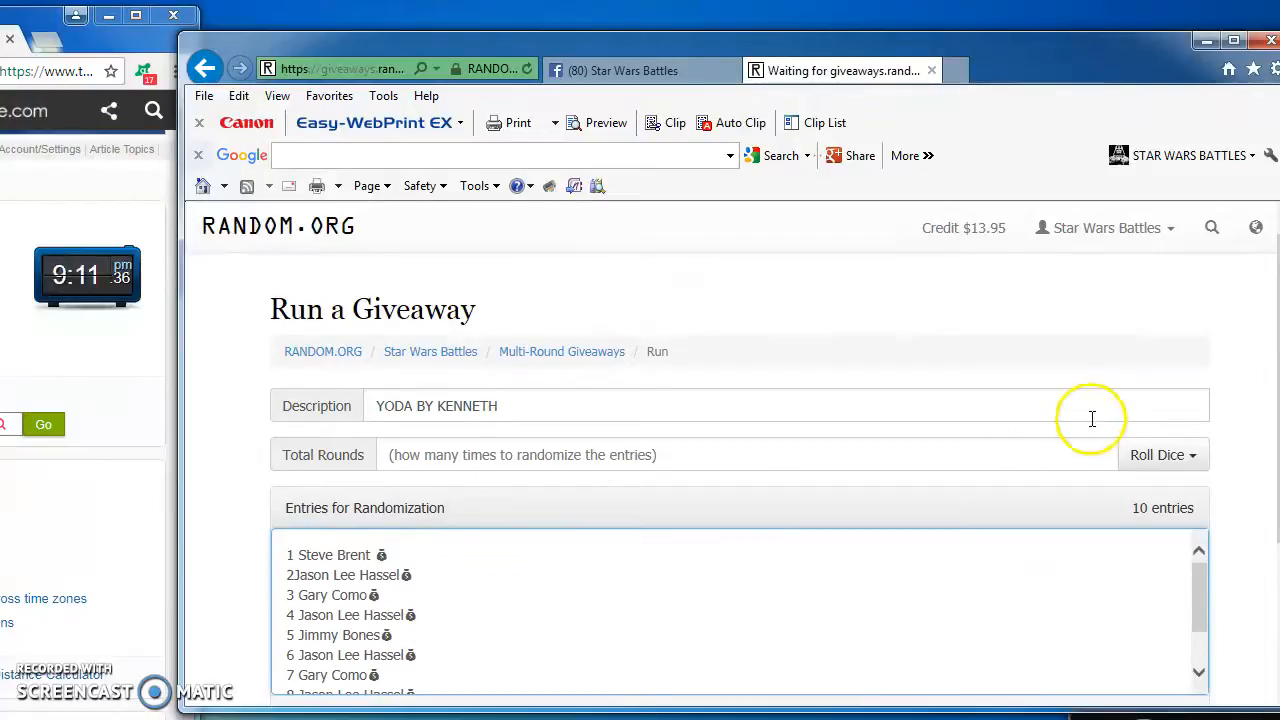
pyautogui.click(1157, 455)
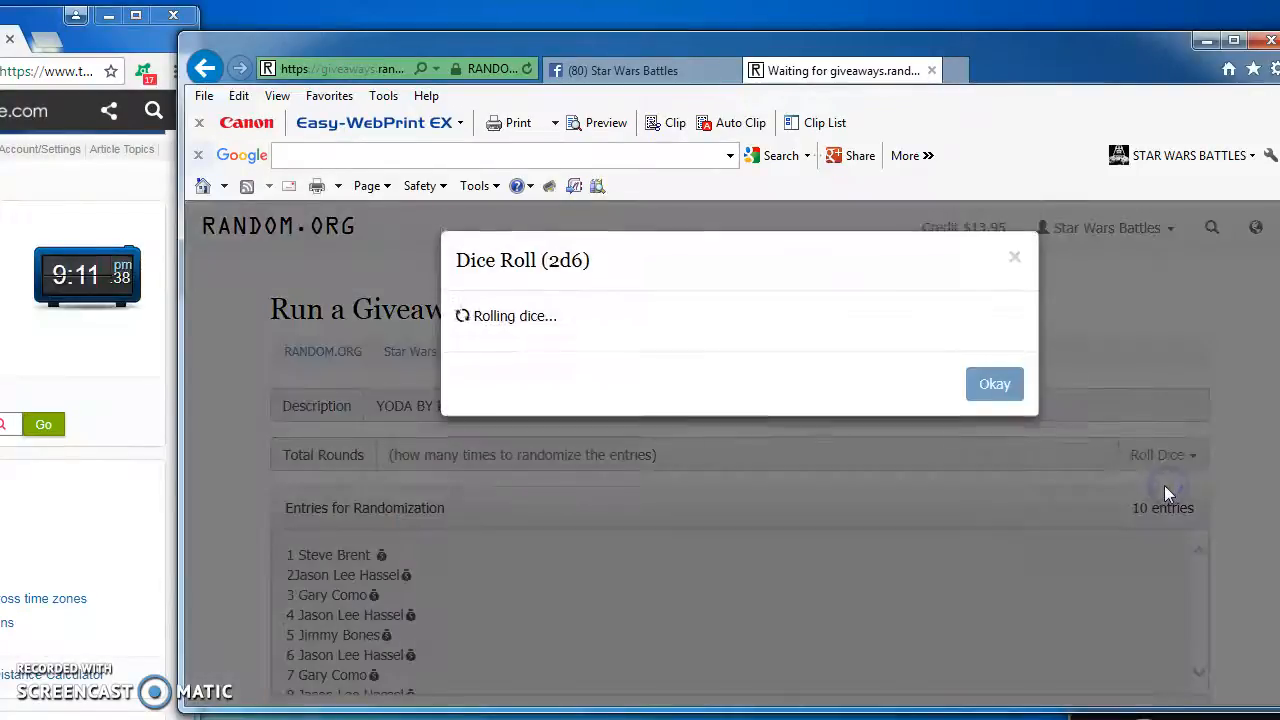
pyautogui.click(994, 383)
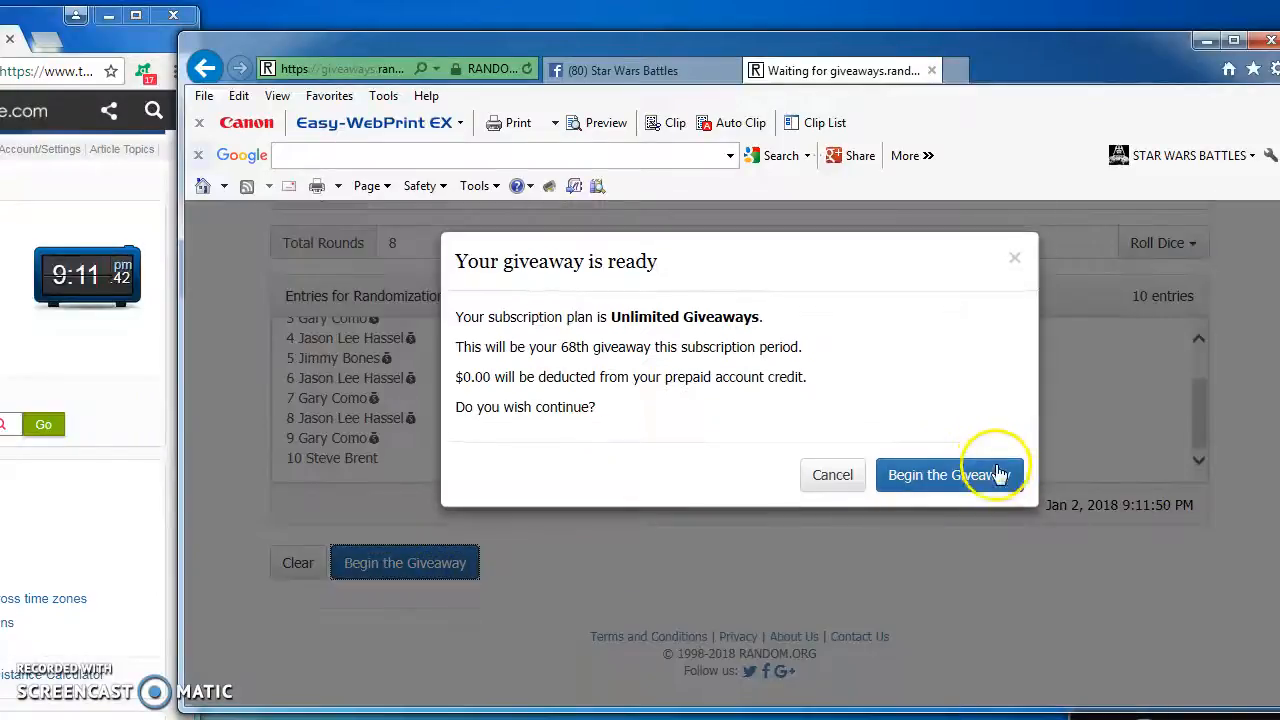
# Confirm the start and run all eight rounds through to the final round.
pyautogui.click(948, 474)
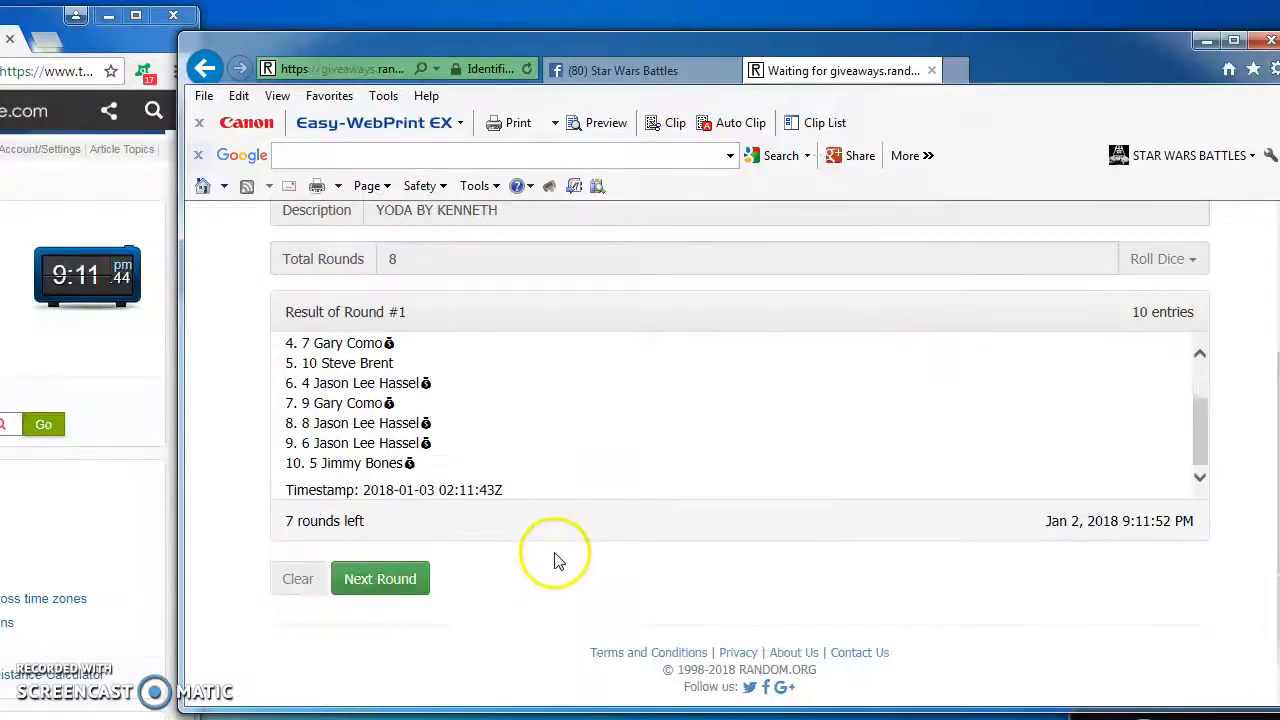
pyautogui.click(380, 578)
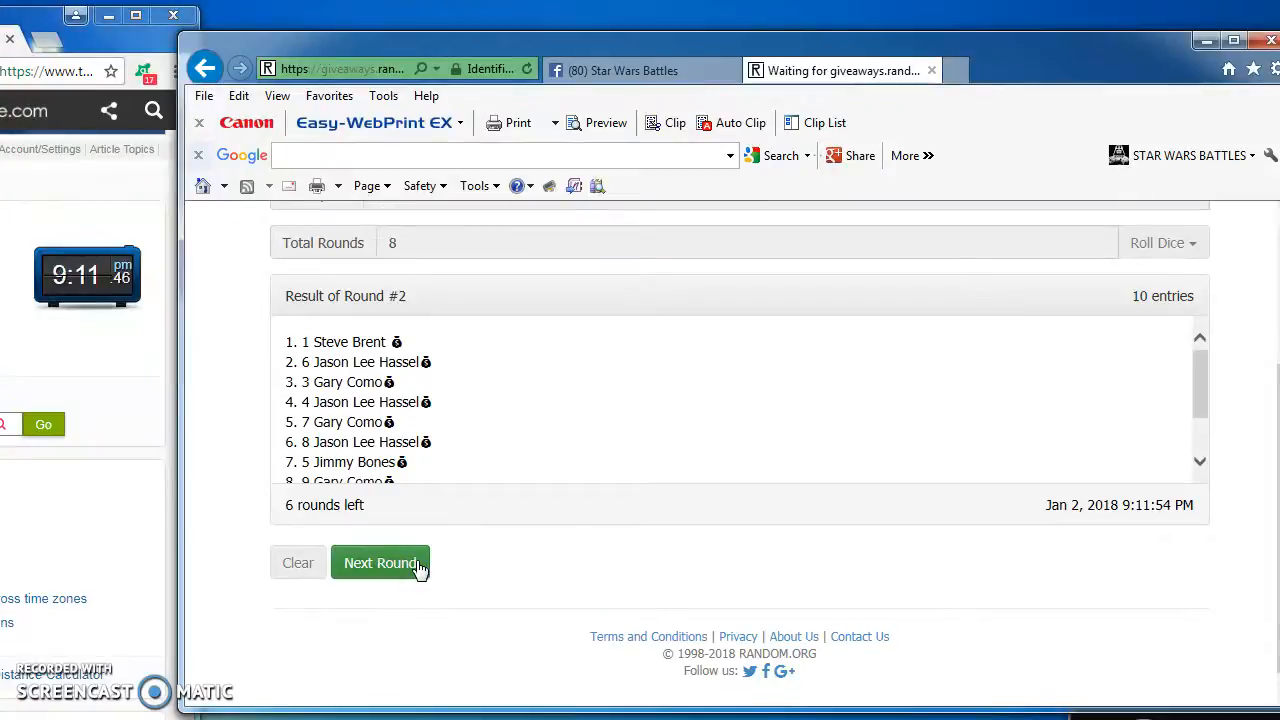
pyautogui.click(381, 562)
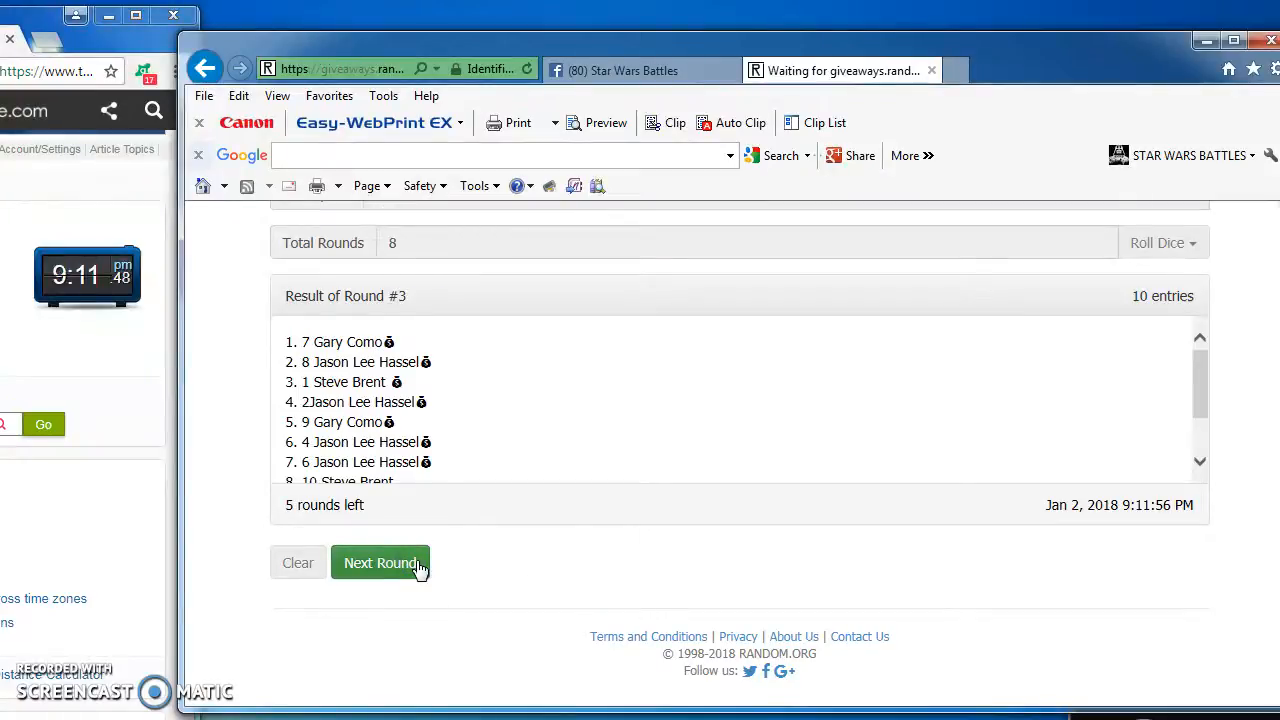
pyautogui.click(380, 562)
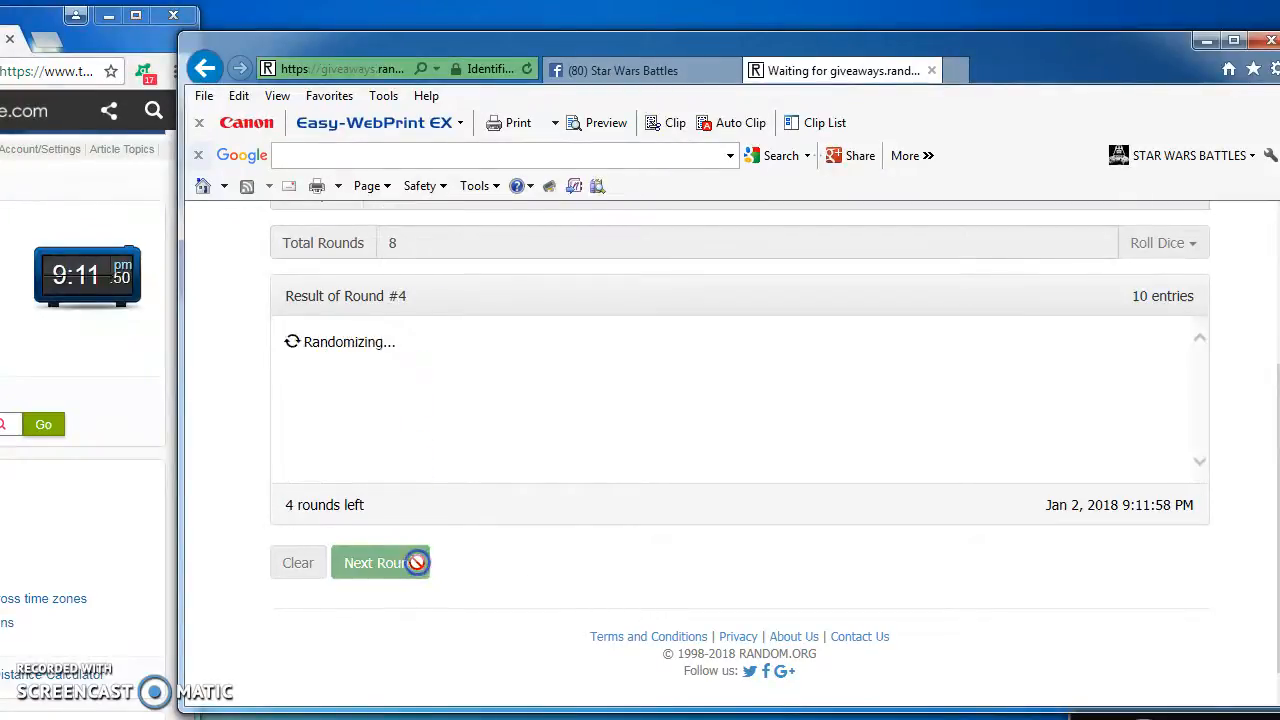
pyautogui.click(380, 562)
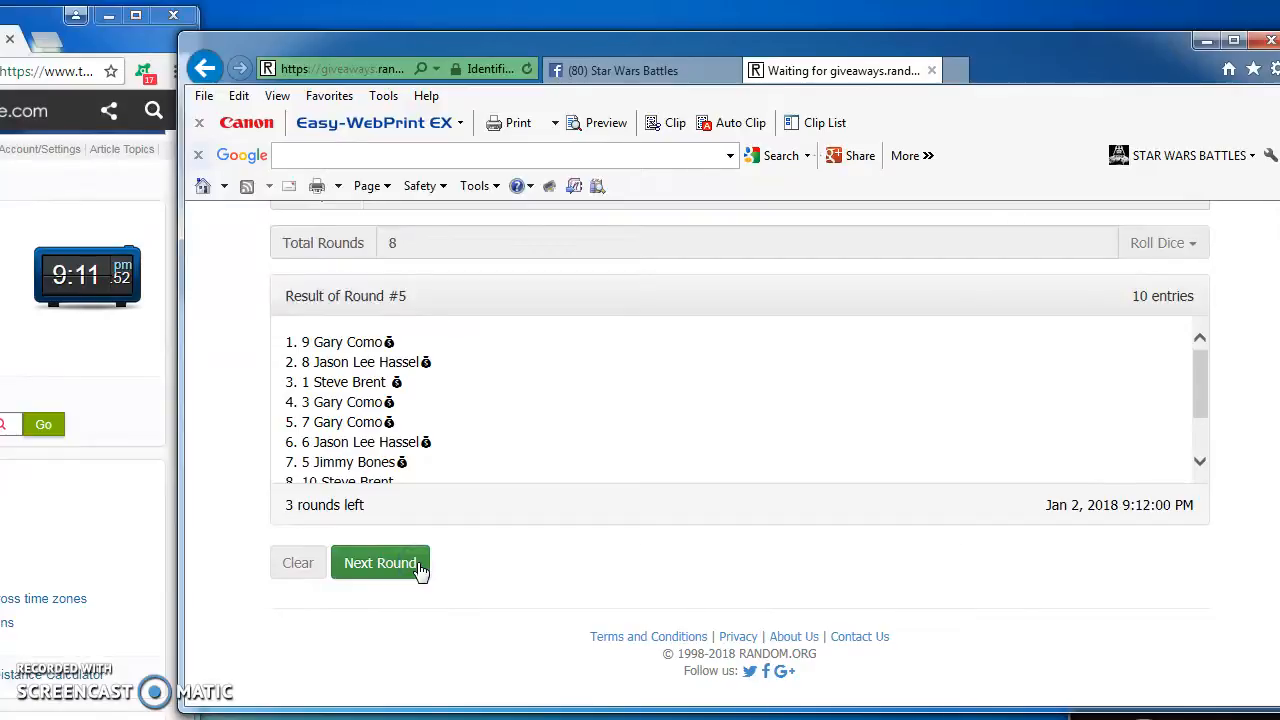
pyautogui.click(380, 562)
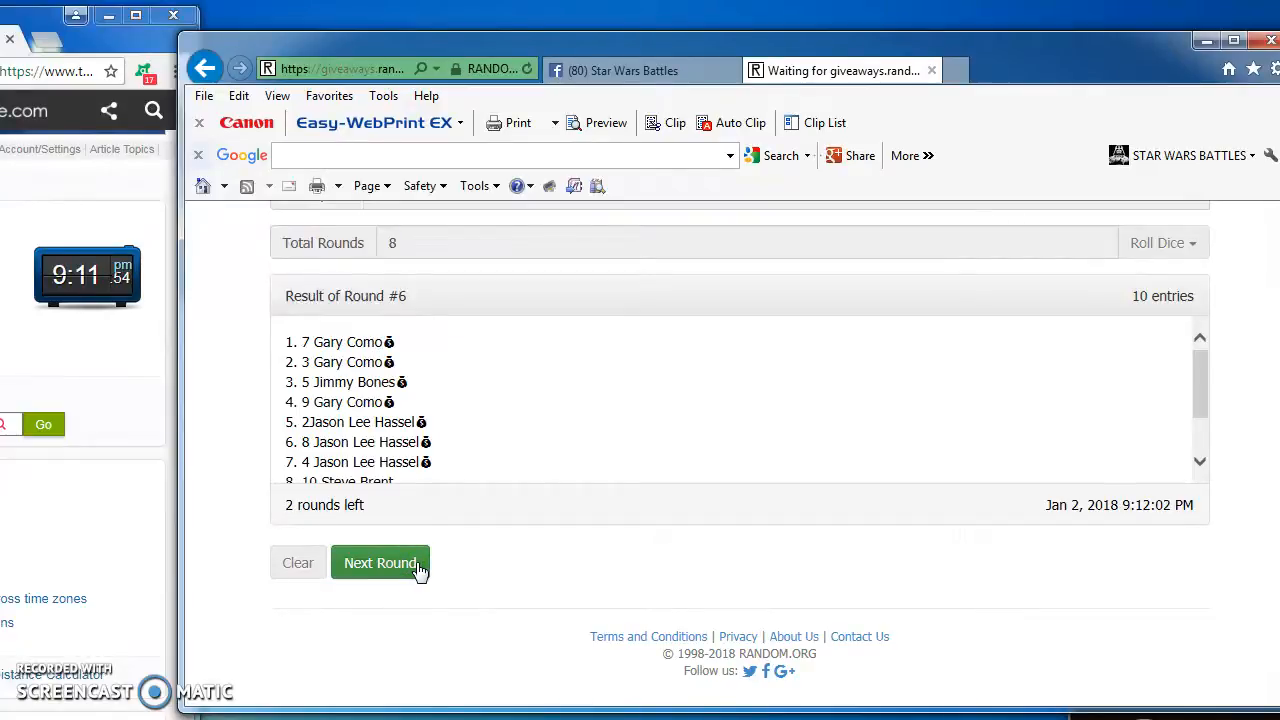
pyautogui.click(380, 562)
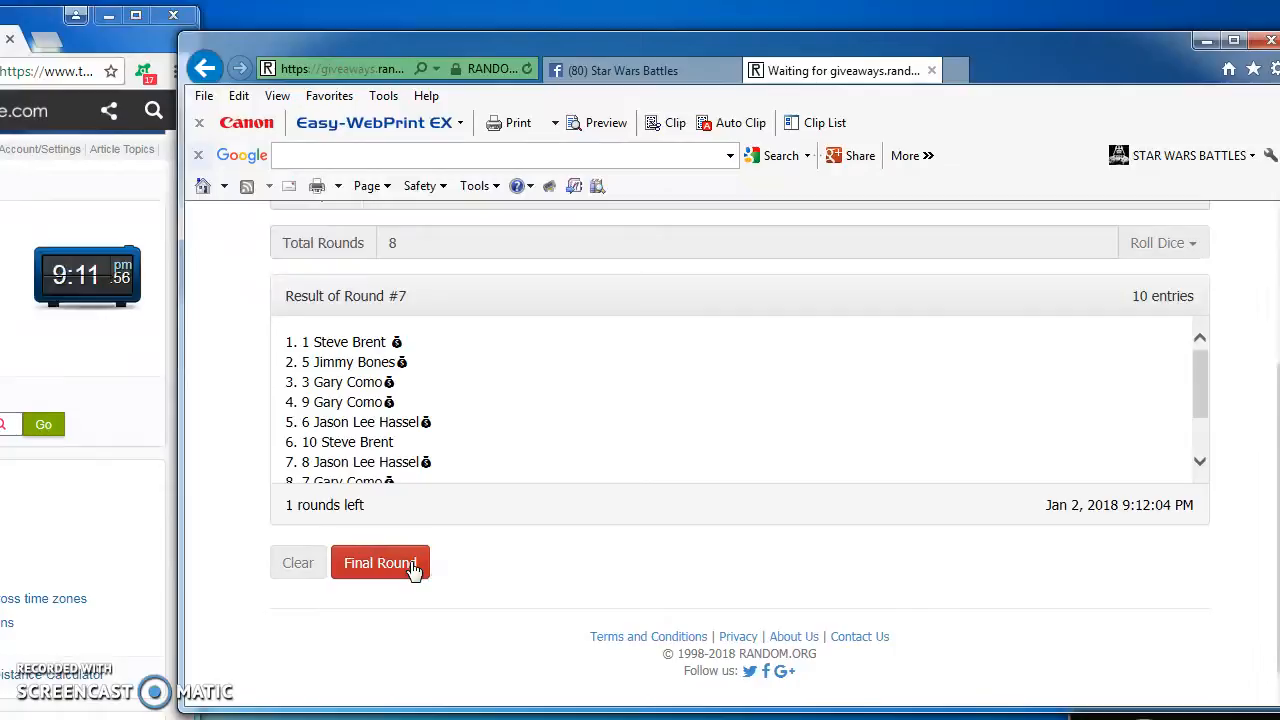
pyautogui.click(380, 562)
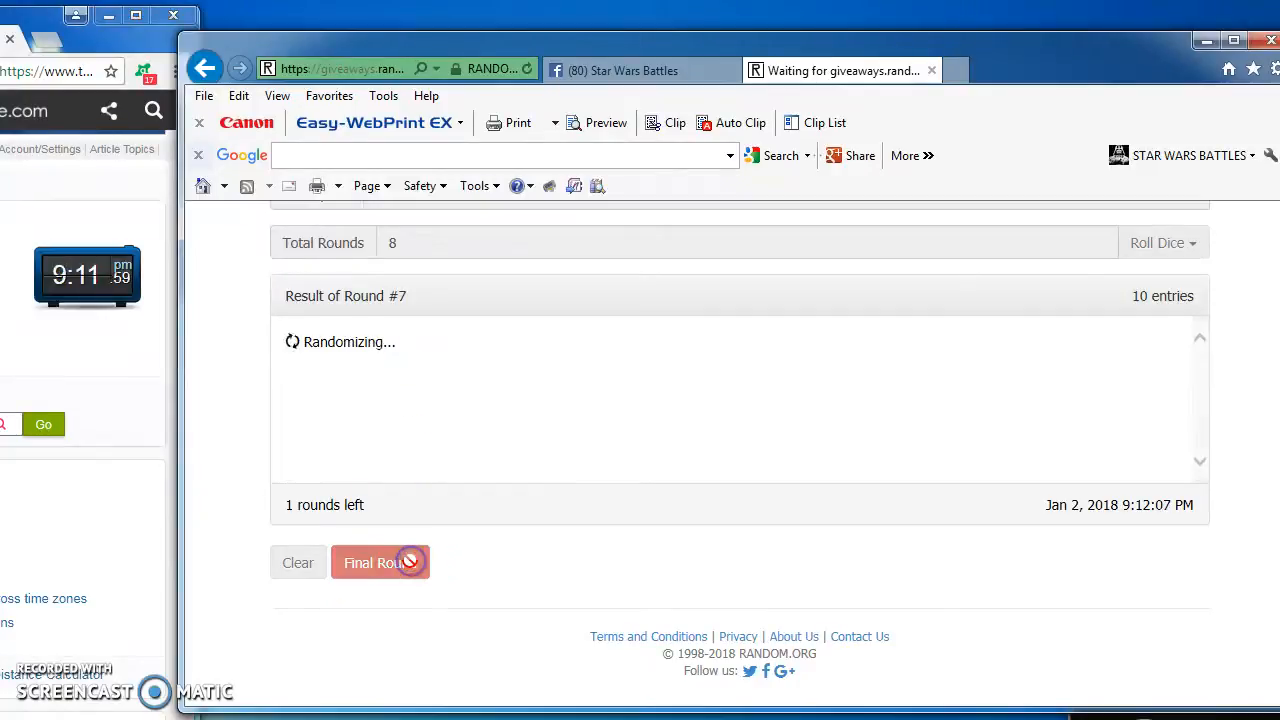
pyautogui.click(375, 562)
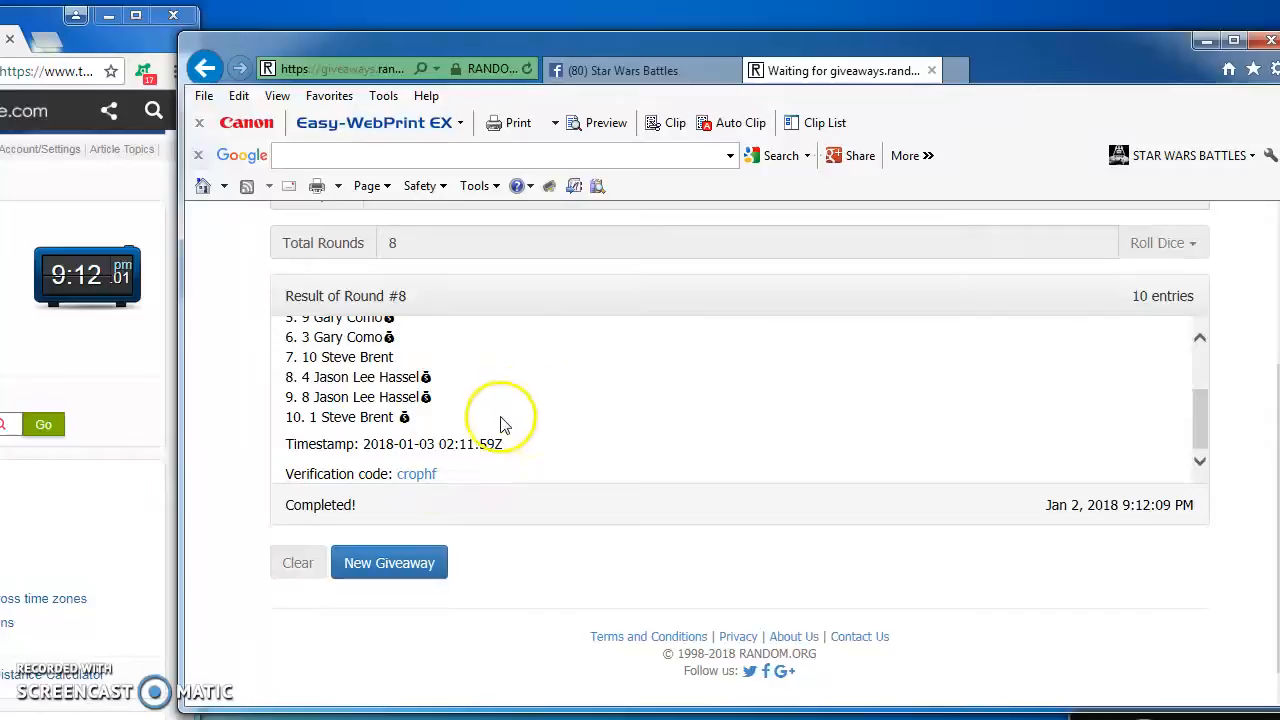
pyautogui.click(416, 473)
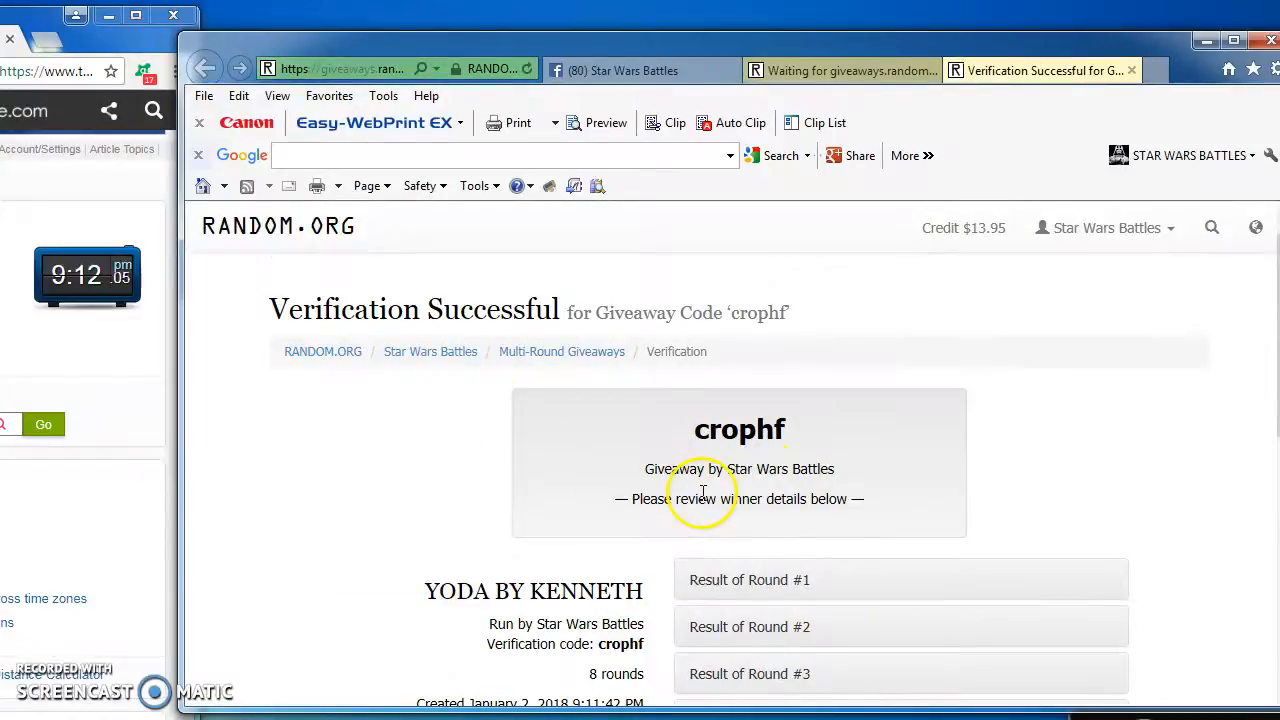
pyautogui.scroll(-3)
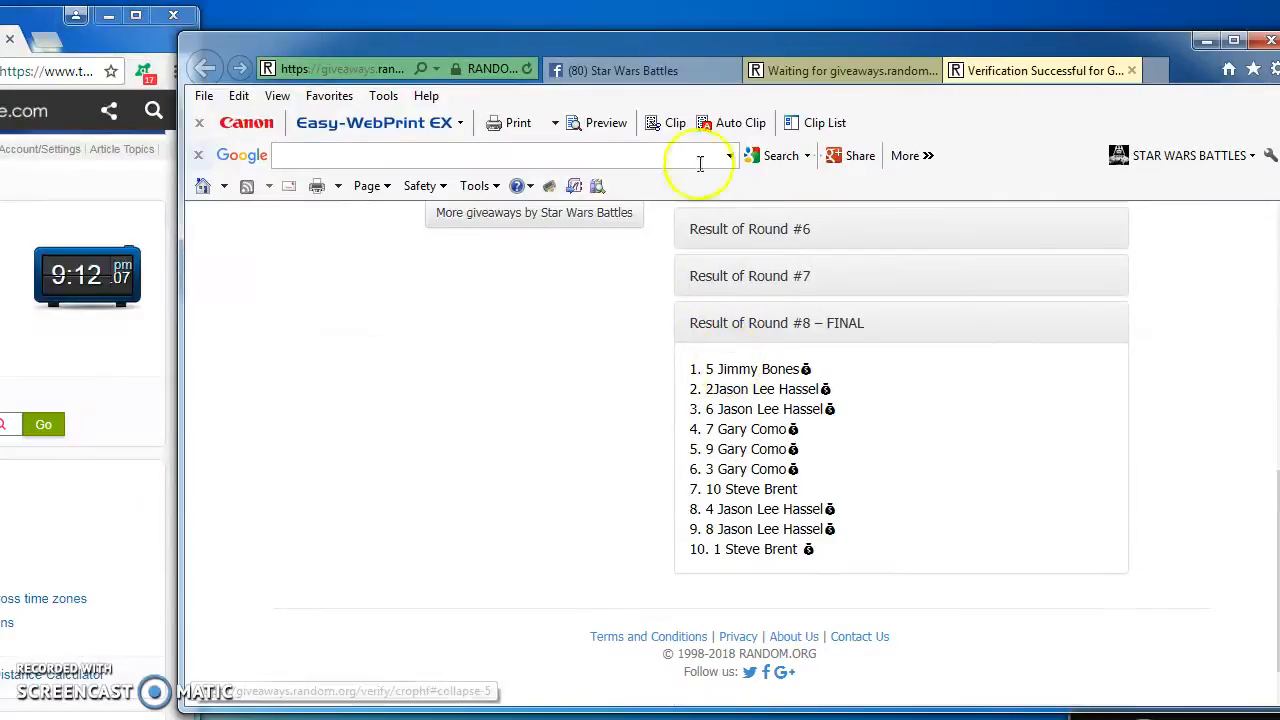
pyautogui.click(624, 70)
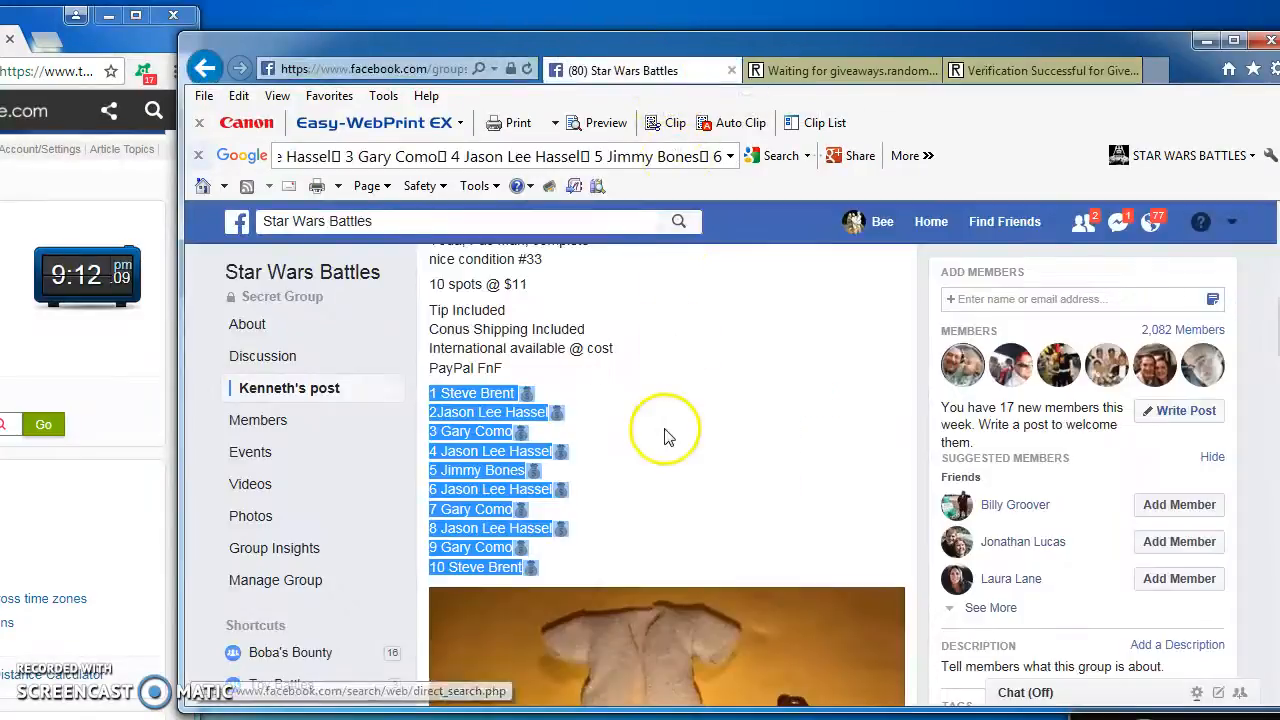
# Comment 'DONE 9:12' on the group post and bring the crophf verification results back up.
pyautogui.scroll(-3)
pyautogui.write('DONE')
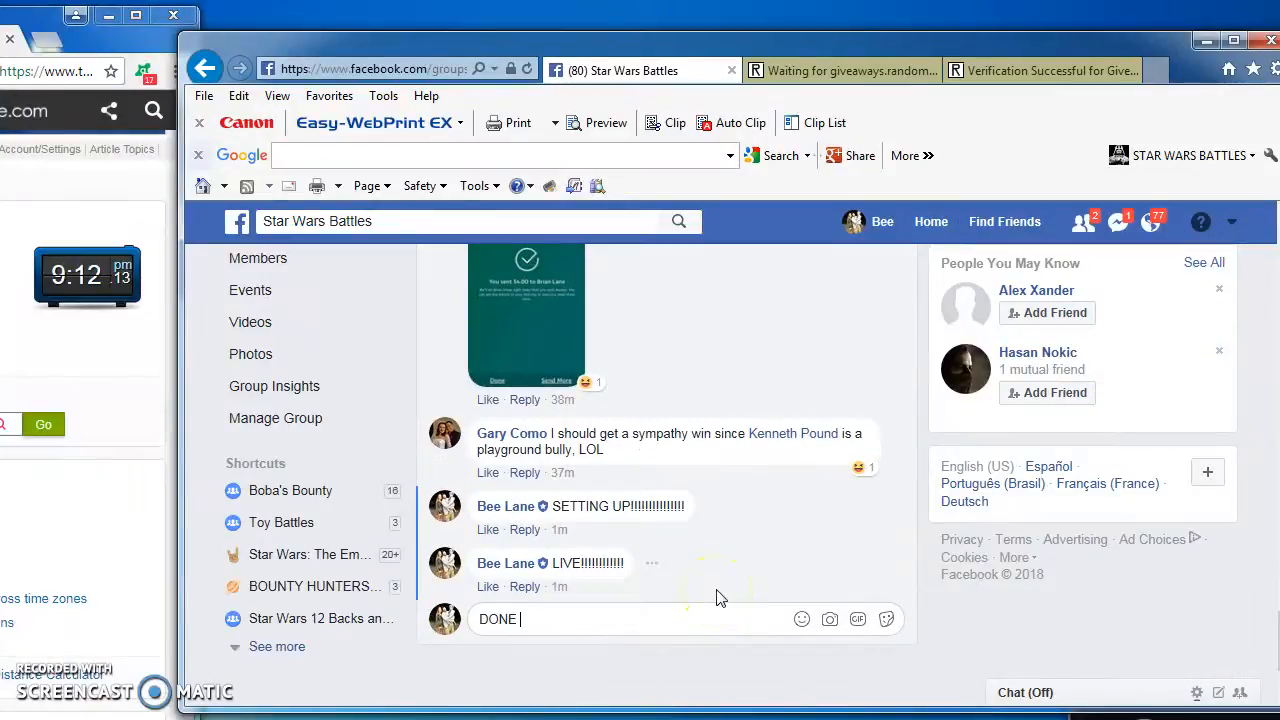
pyautogui.write('9:12')
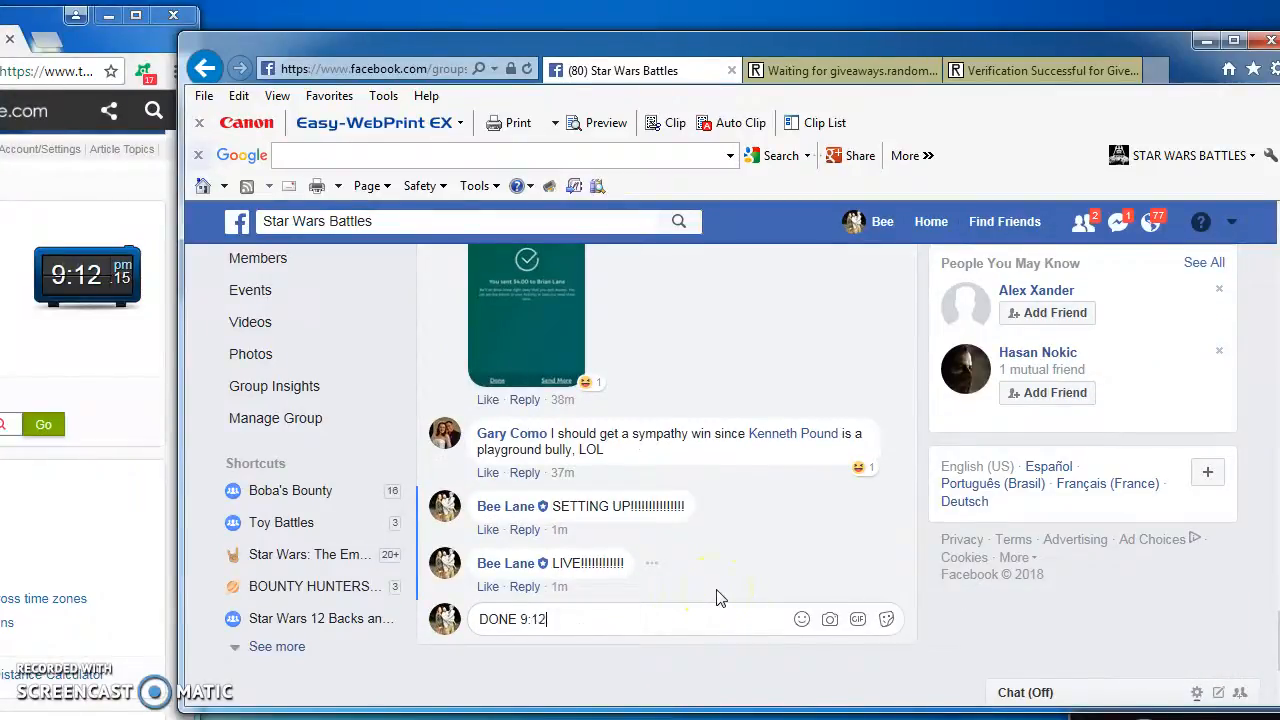
pyautogui.press('Return')
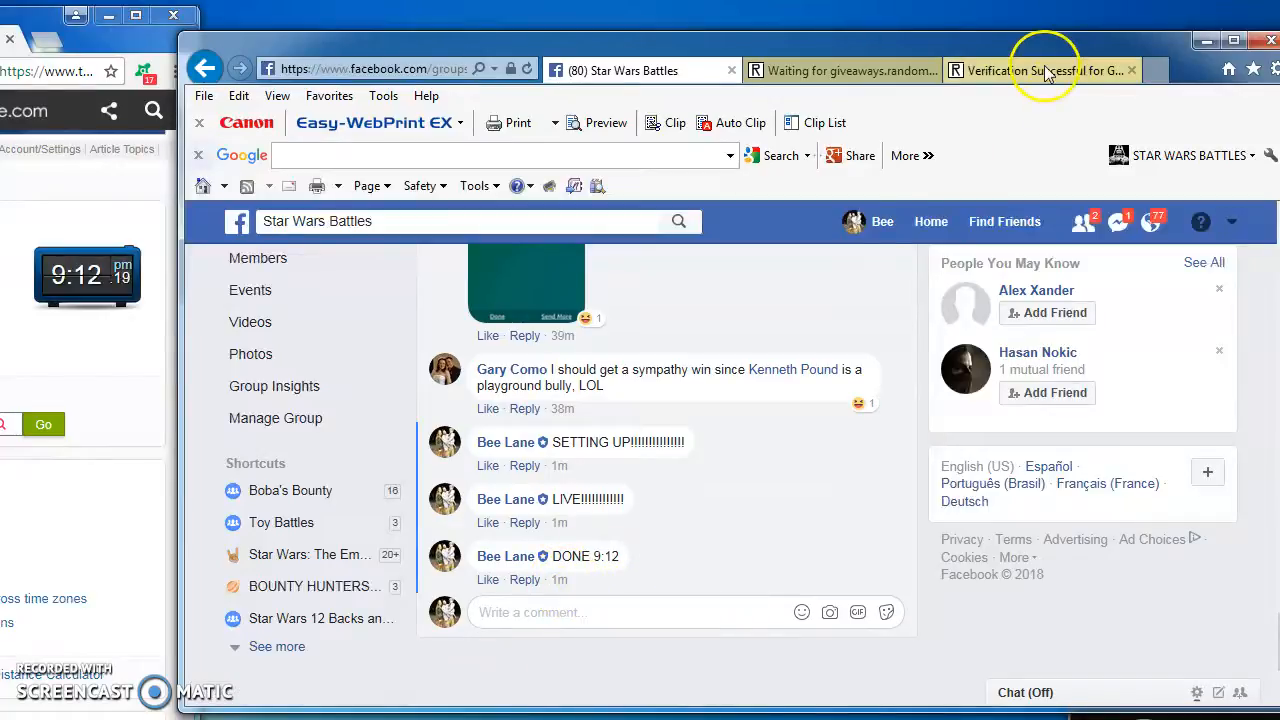
pyautogui.click(1040, 70)
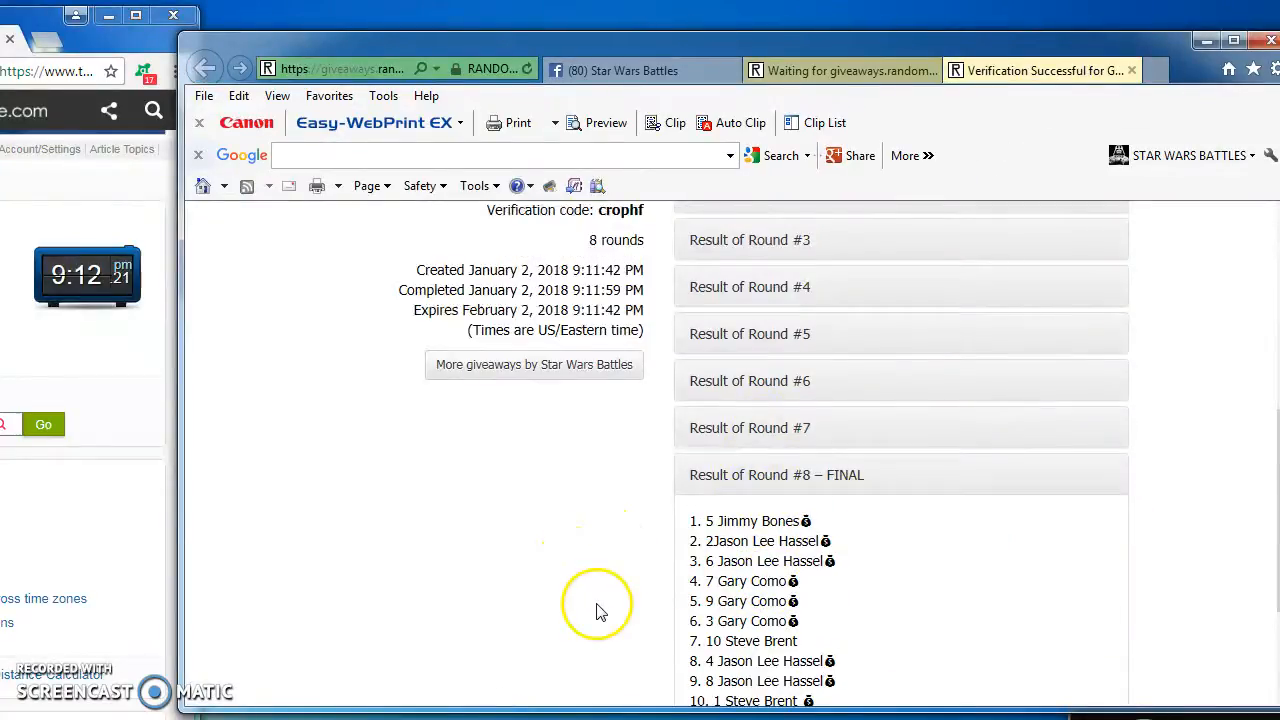
pyautogui.moveTo(597, 607)
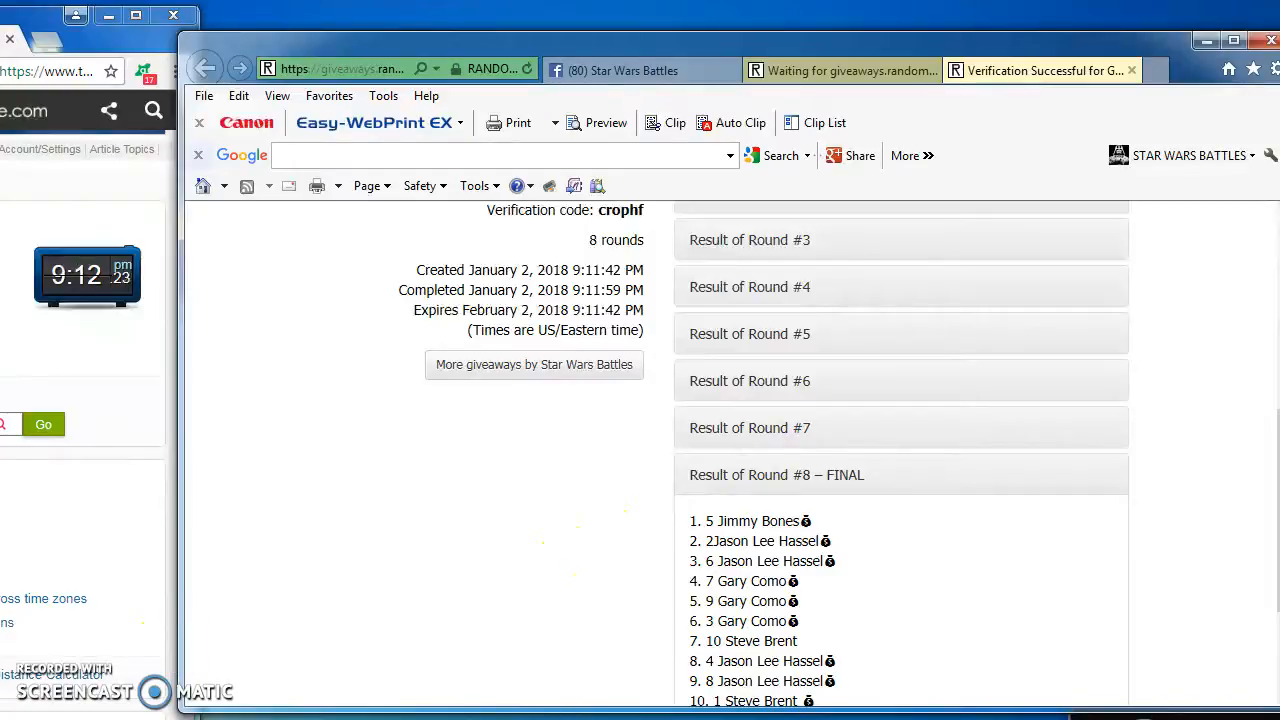